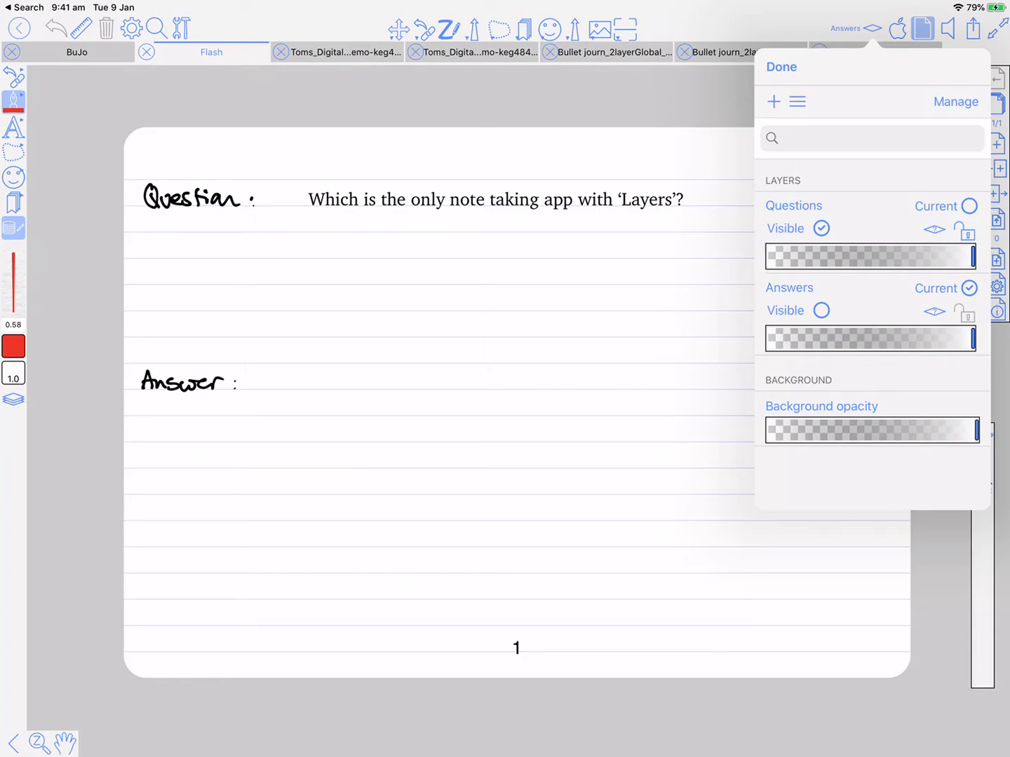
pyautogui.click(969, 206)
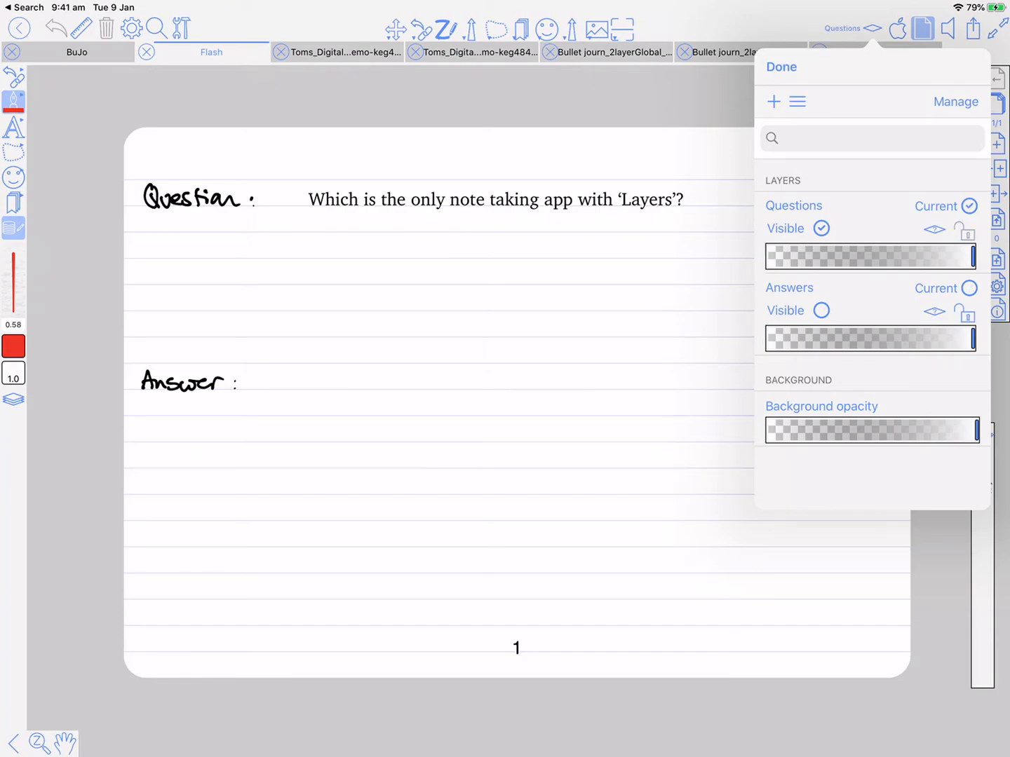
pyautogui.click(969, 288)
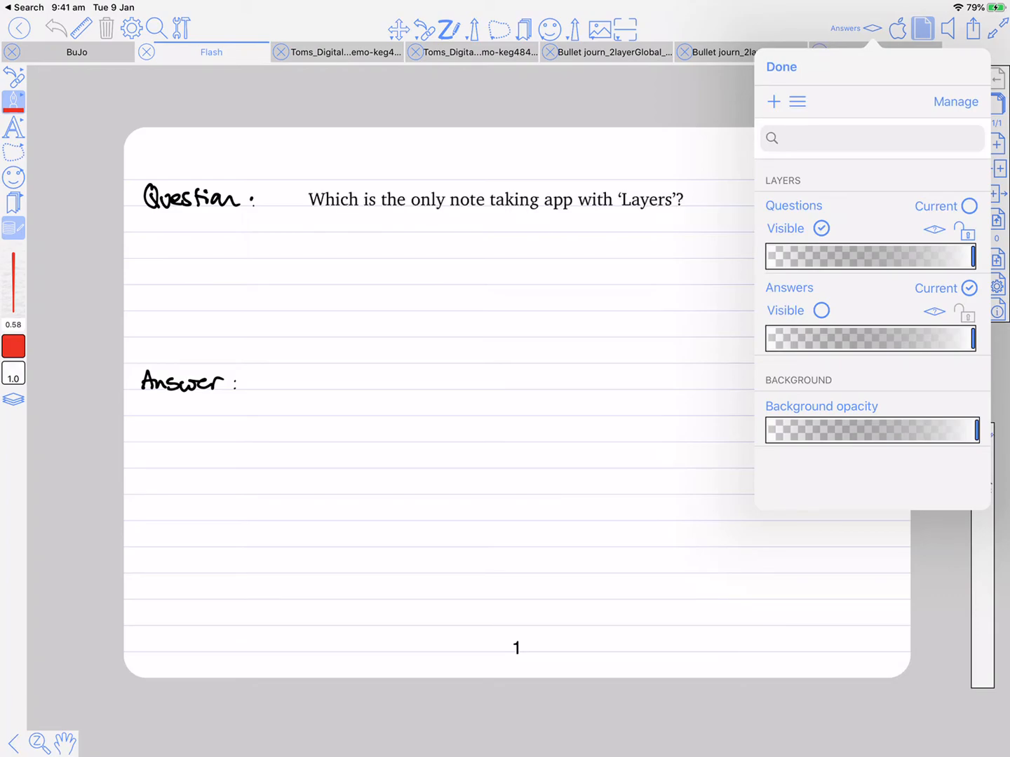
pyautogui.click(821, 310)
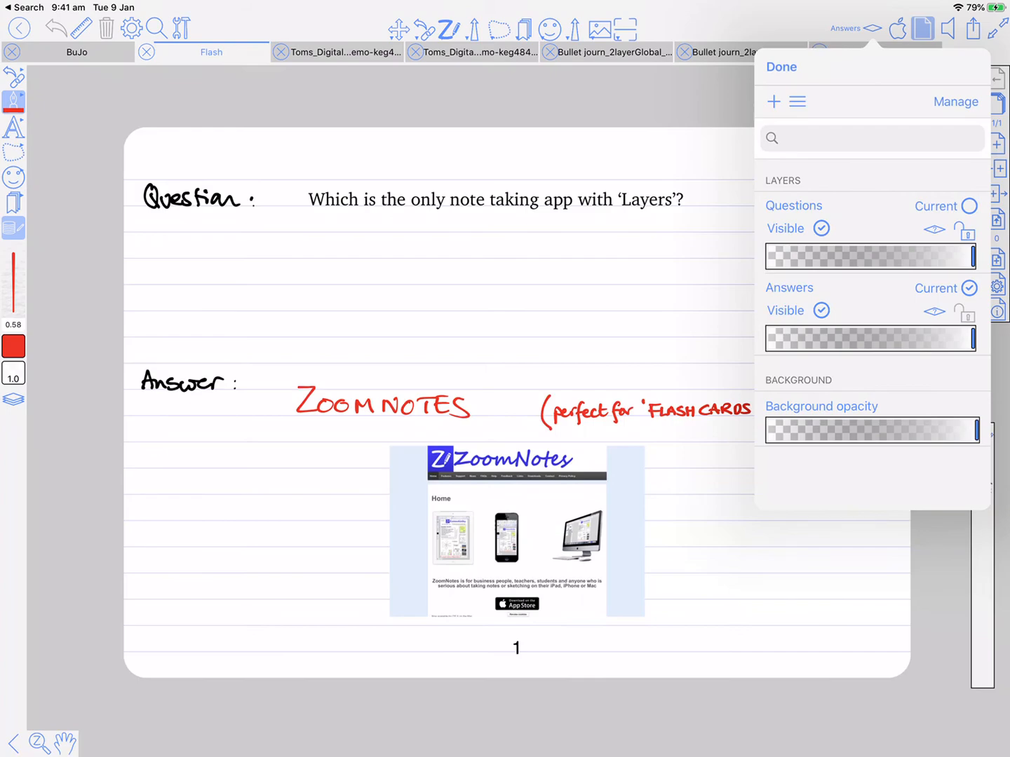
pyautogui.click(781, 67)
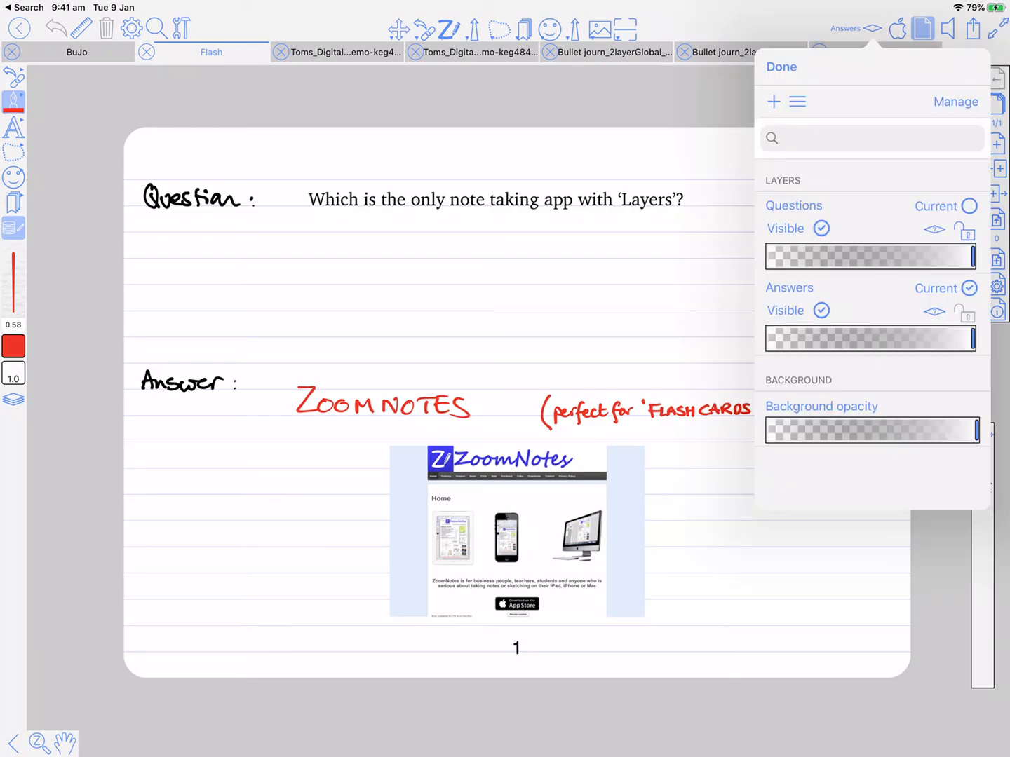
pyautogui.click(820, 310)
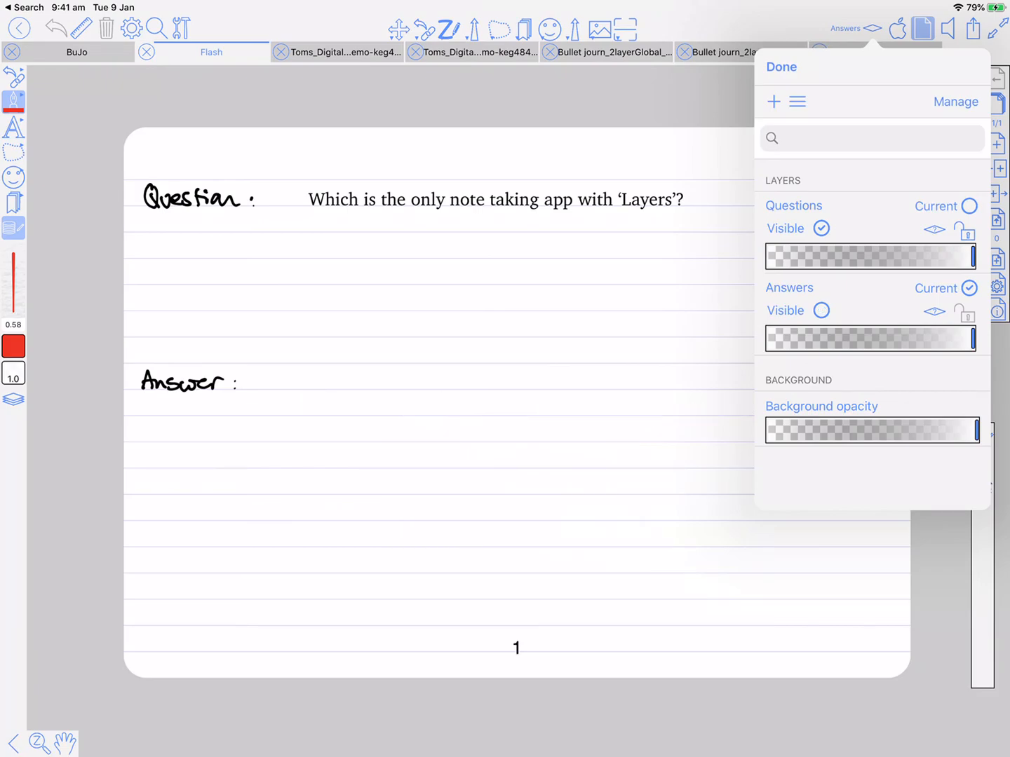